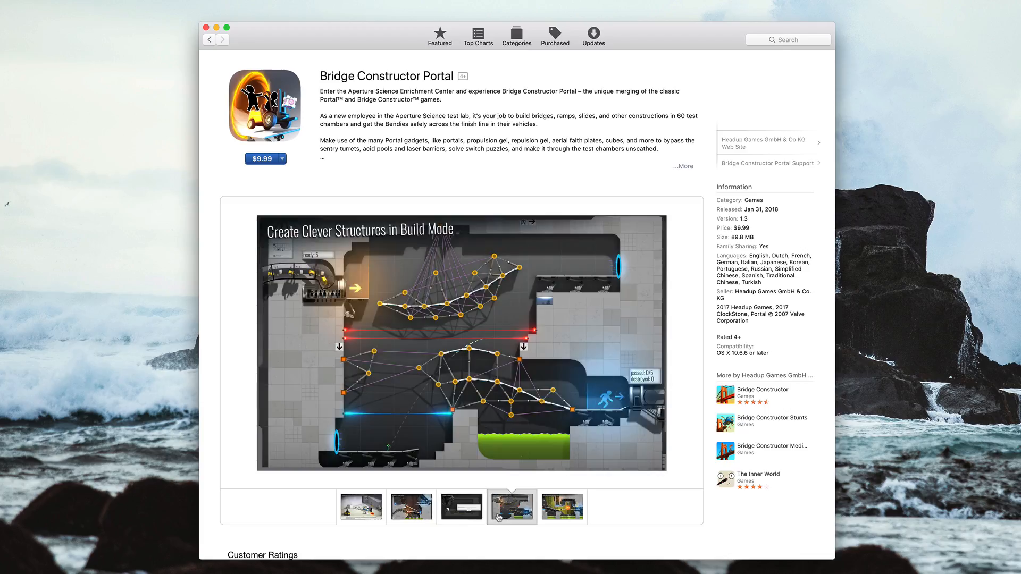
Browse two more Bridge Constructor Portal screenshots in the App Store.
{"action": "left_click", "coordinate": [411, 507]}
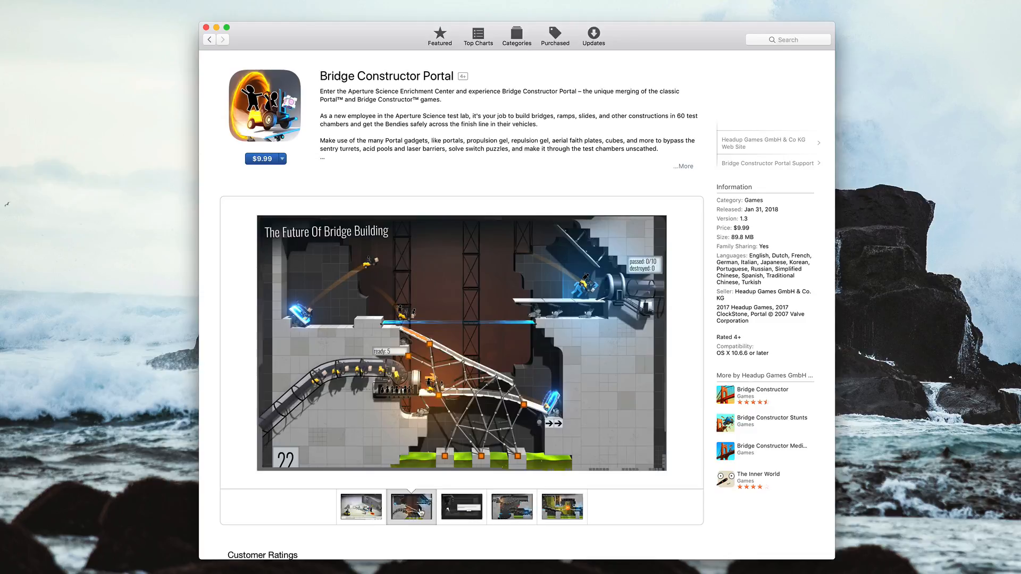
{"action": "left_click", "coordinate": [203, 27]}
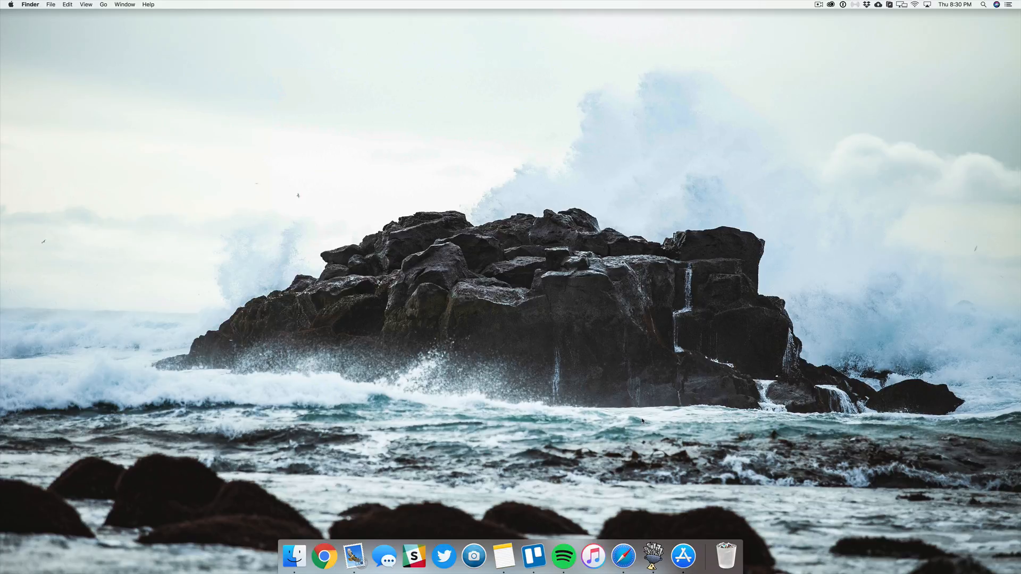
{"action": "left_click", "coordinate": [682, 557]}
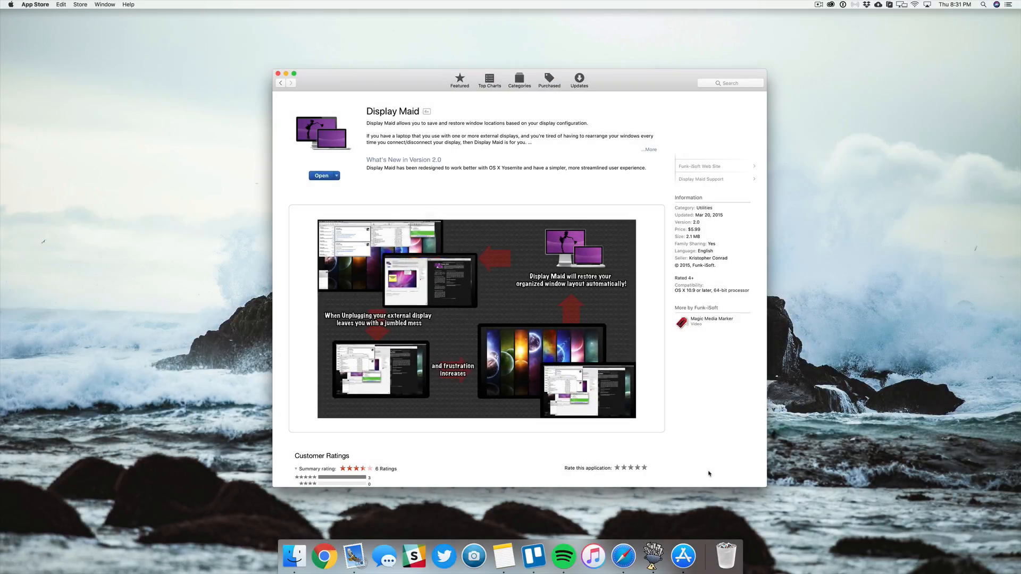
{"action": "left_click", "coordinate": [278, 73]}
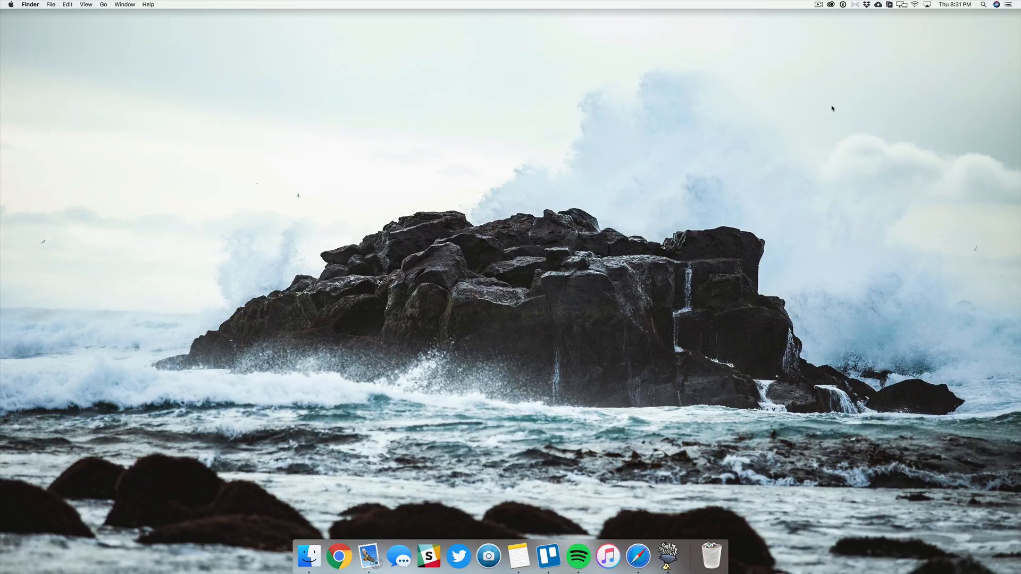
Open the Display Maid menu-bar menu showing save and restore window options.
{"action": "left_click", "coordinate": [901, 5]}
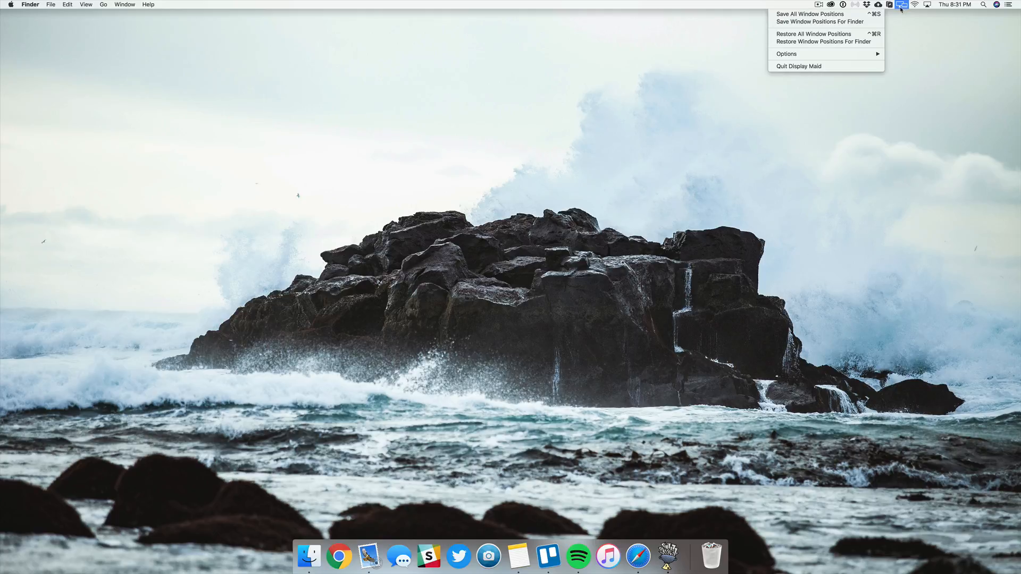
{"action": "mouse_move", "coordinate": [810, 14]}
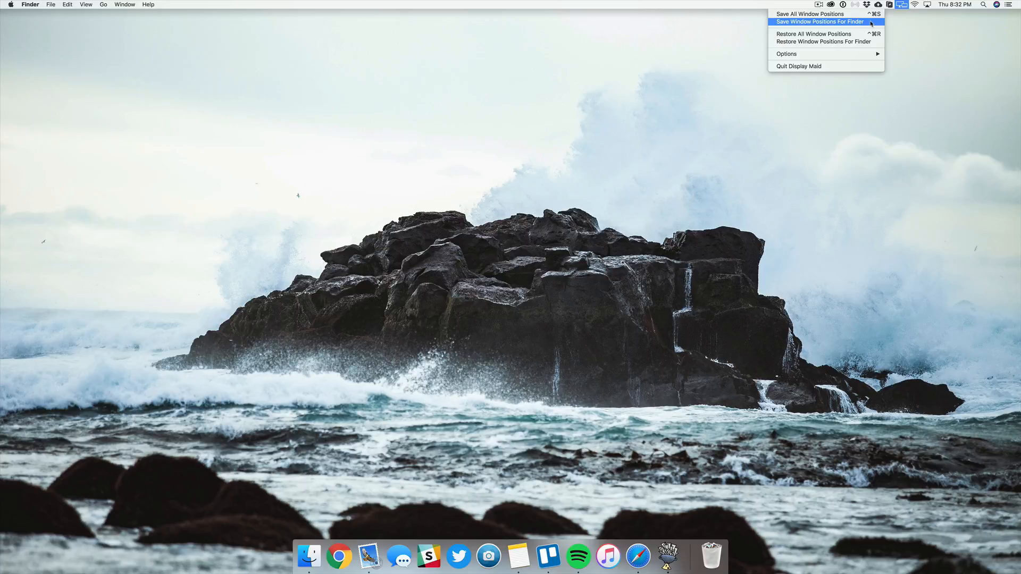
{"action": "mouse_move", "coordinate": [812, 34]}
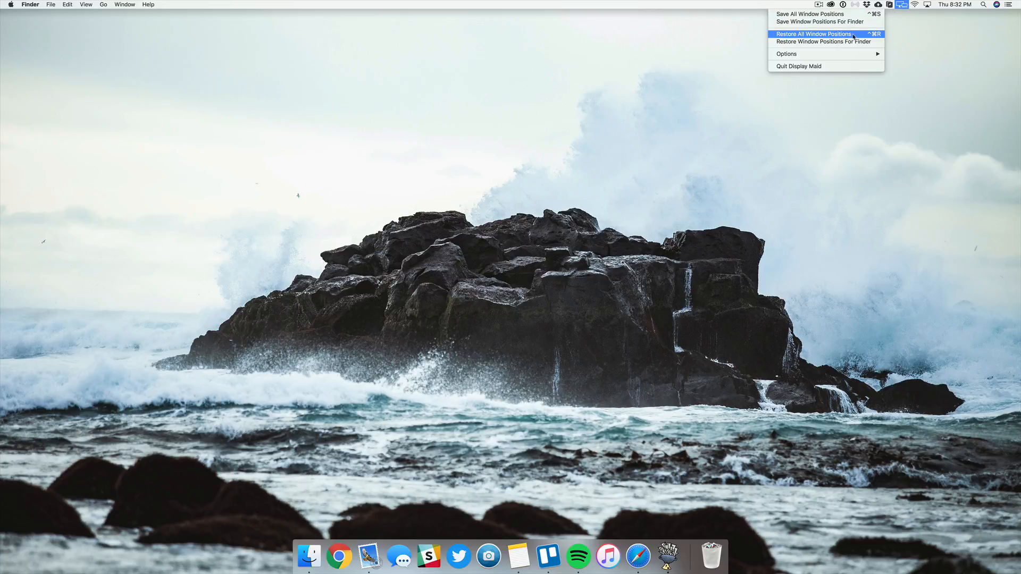
{"action": "mouse_move", "coordinate": [825, 42]}
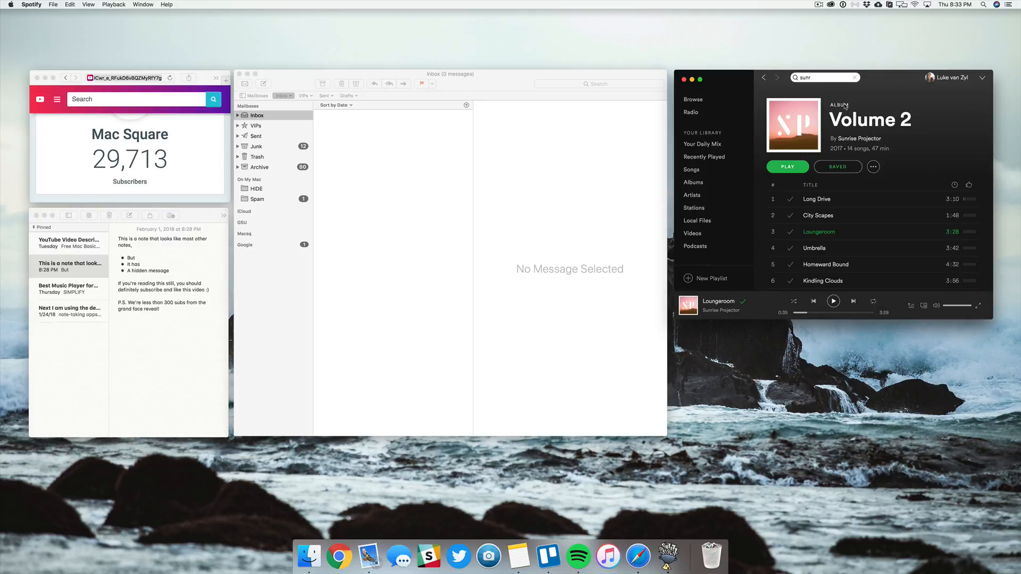
Restore all window positions from the Display Maid menu to return Safari, Notes, Mail and Spotify.
{"action": "left_click", "coordinate": [901, 5]}
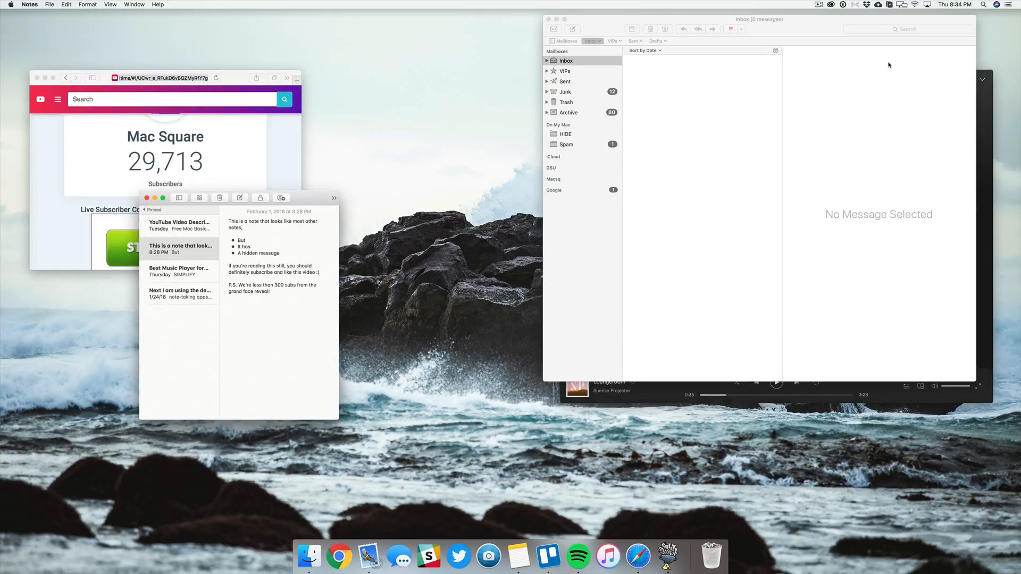
{"action": "left_click", "coordinate": [902, 4]}
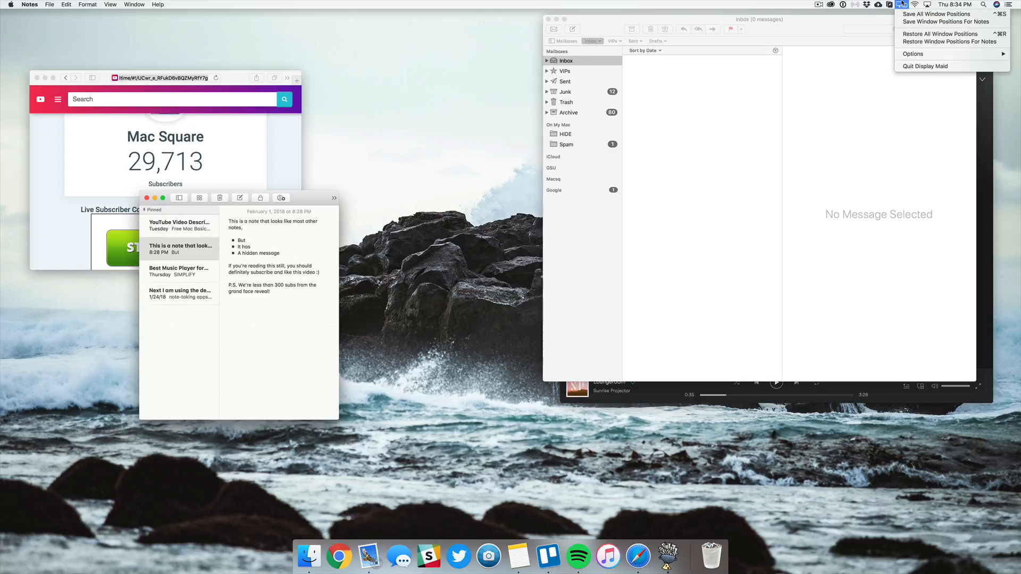
{"action": "left_click", "coordinate": [940, 33]}
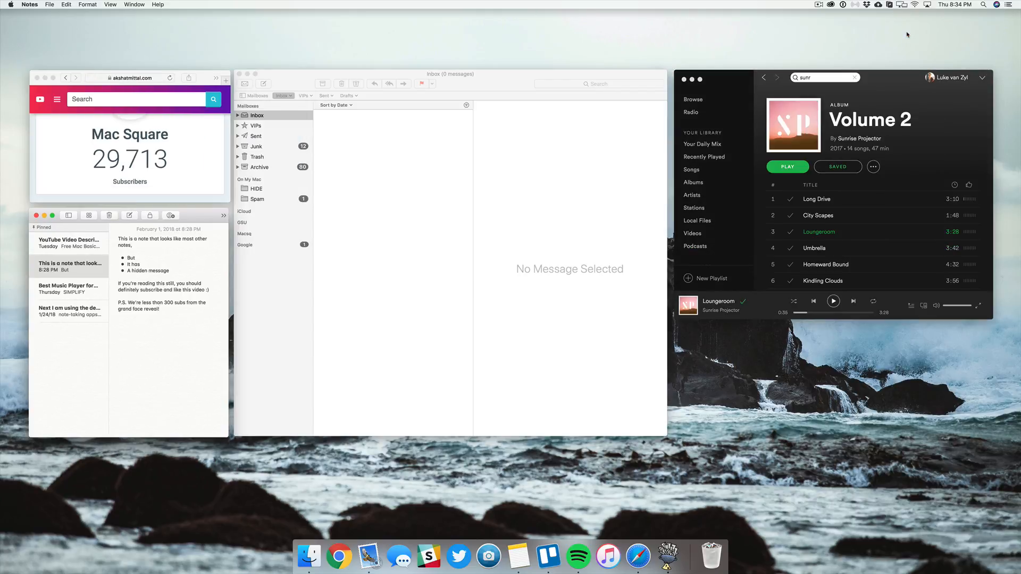